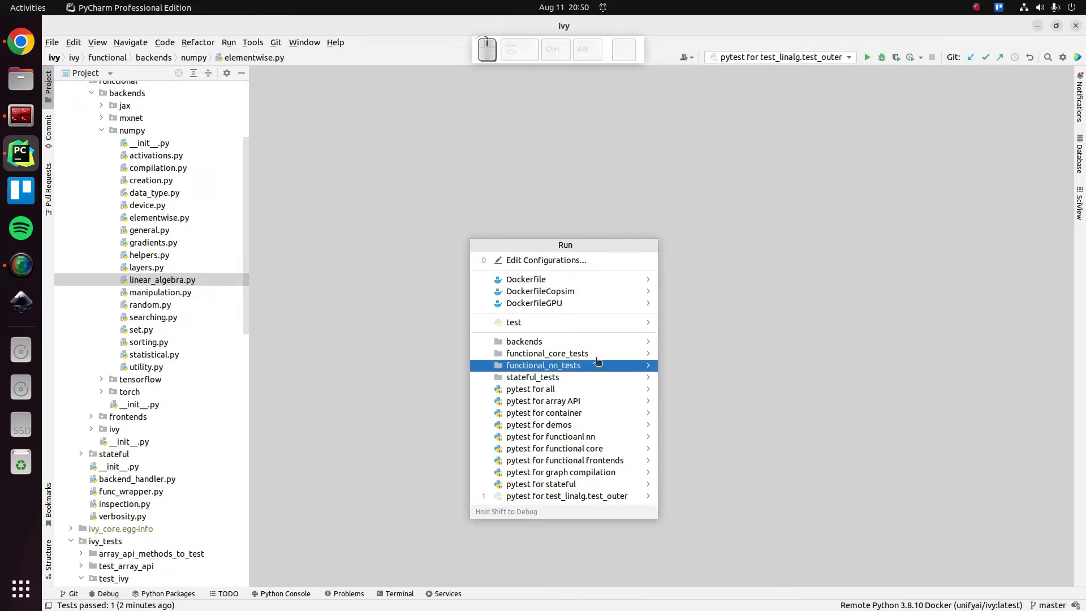
mouse_move(548, 353)
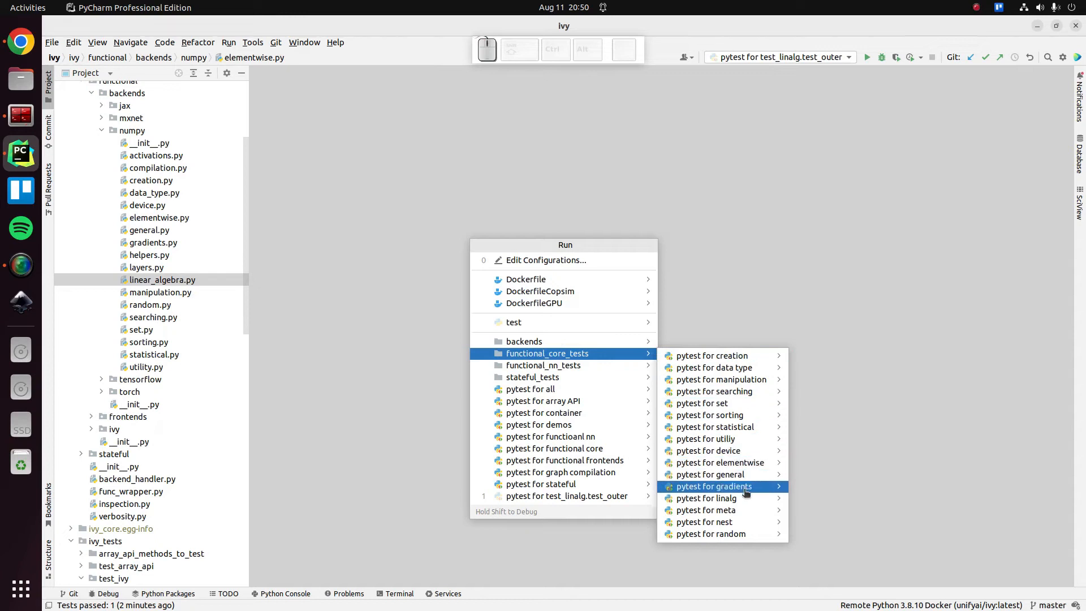
mouse_move(706, 498)
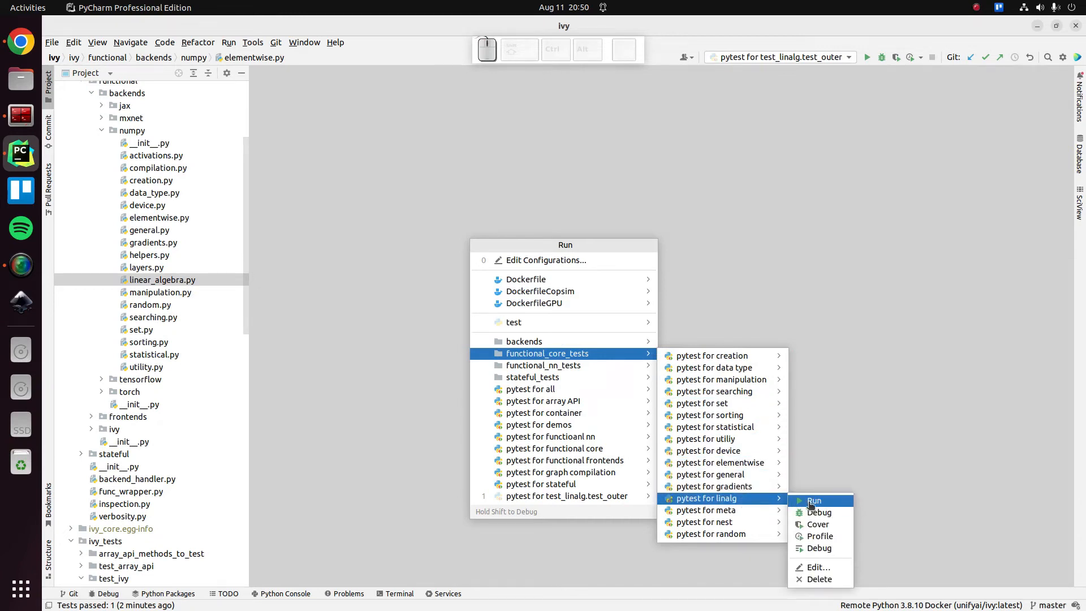
- Run the 'pytest for linalg' configuration on the NumPy backend without changing its settings
left_click(814, 500)
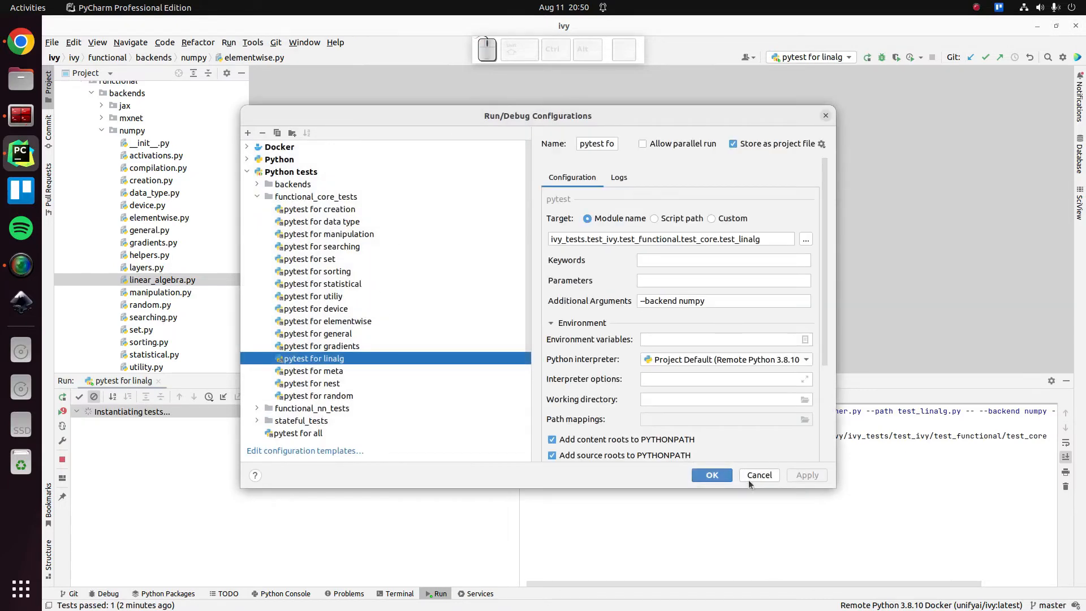
left_click(711, 474)
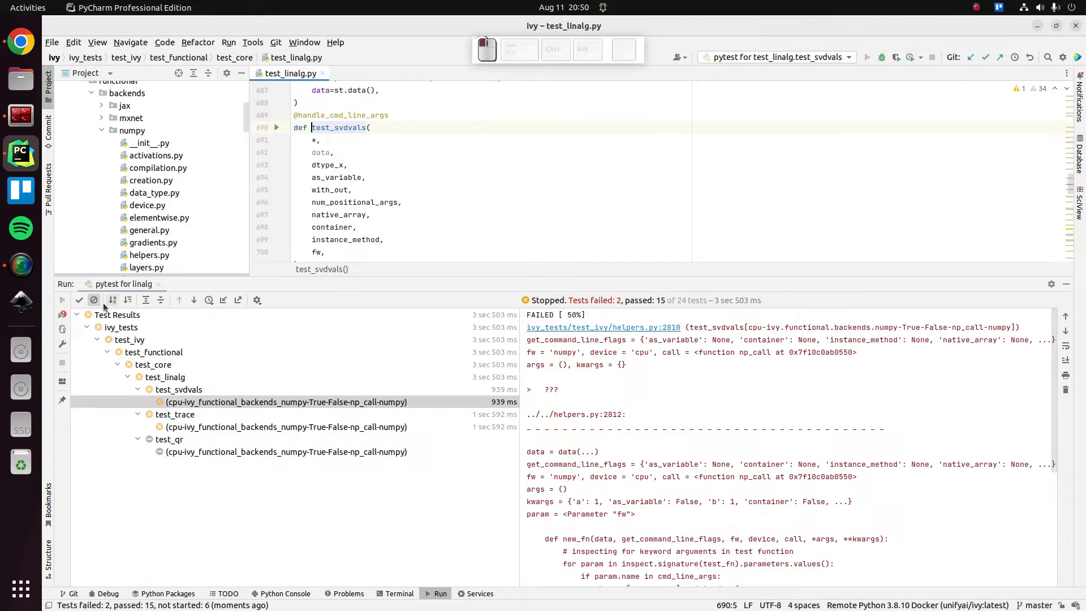
- Delete the test_outer configuration and run test_linalg.test_svdvals alone with --backend numpy
left_click(228, 42)
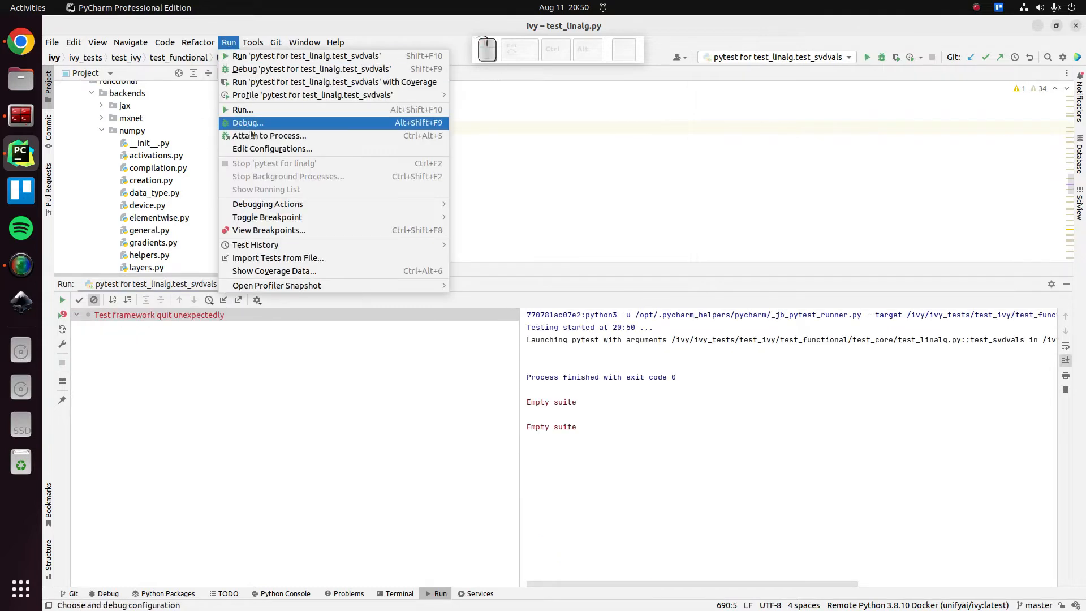
left_click(273, 148)
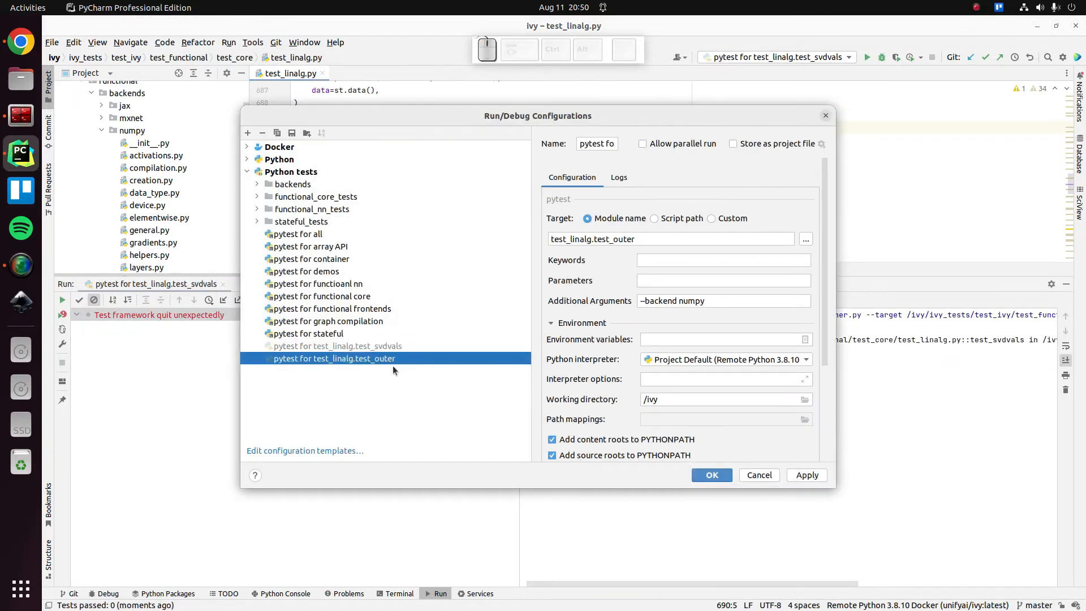
left_click(337, 346)
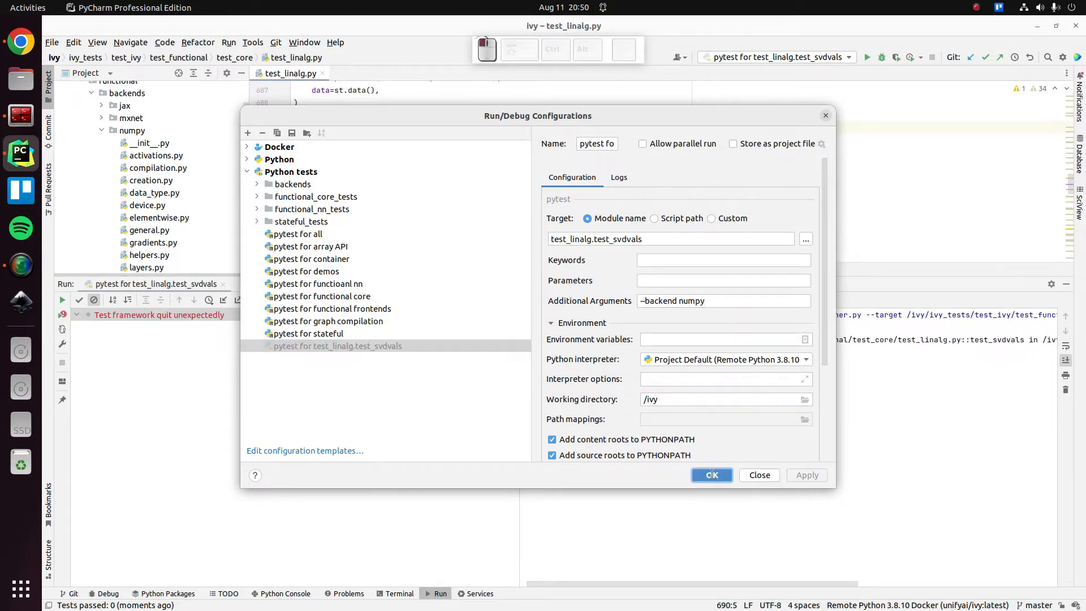
left_click(711, 474)
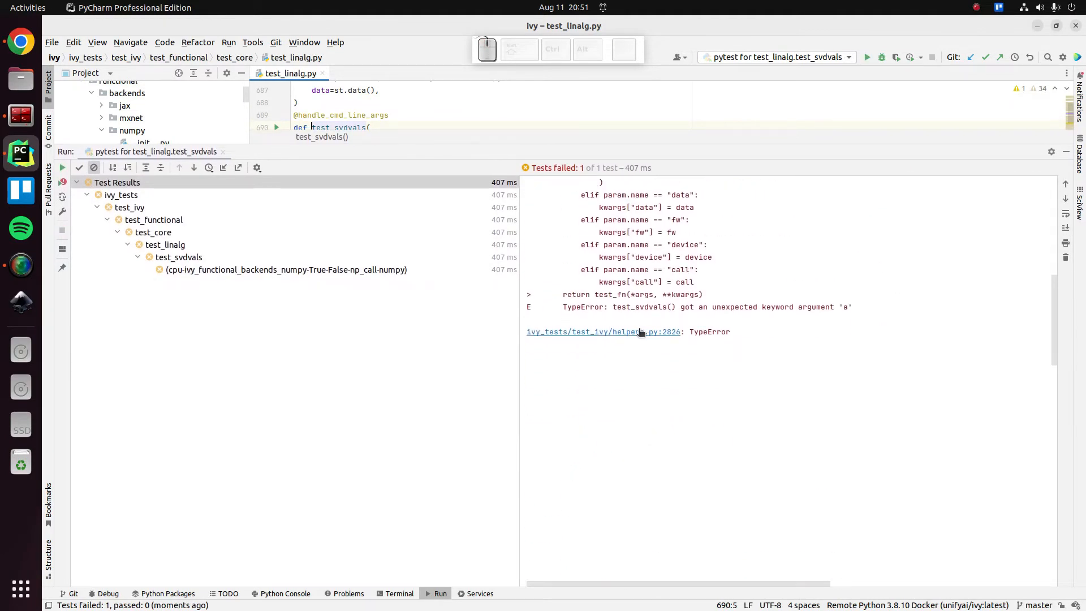
- Show the test_svdvals failure trace and follow its helpers.py:2812 link to handle_cmd_line_args
left_click(603, 332)
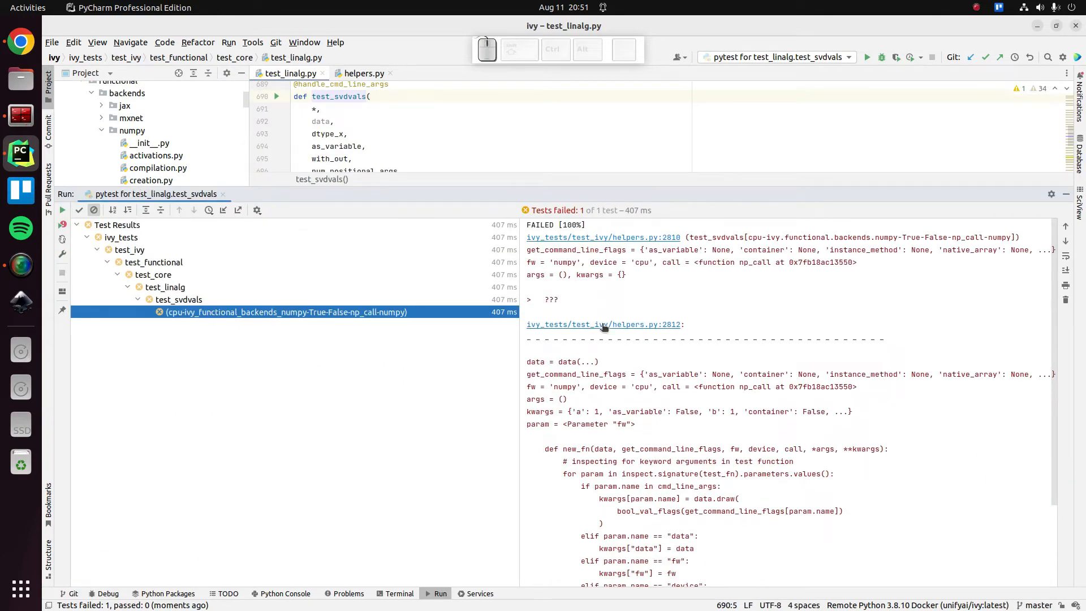
left_click(602, 325)
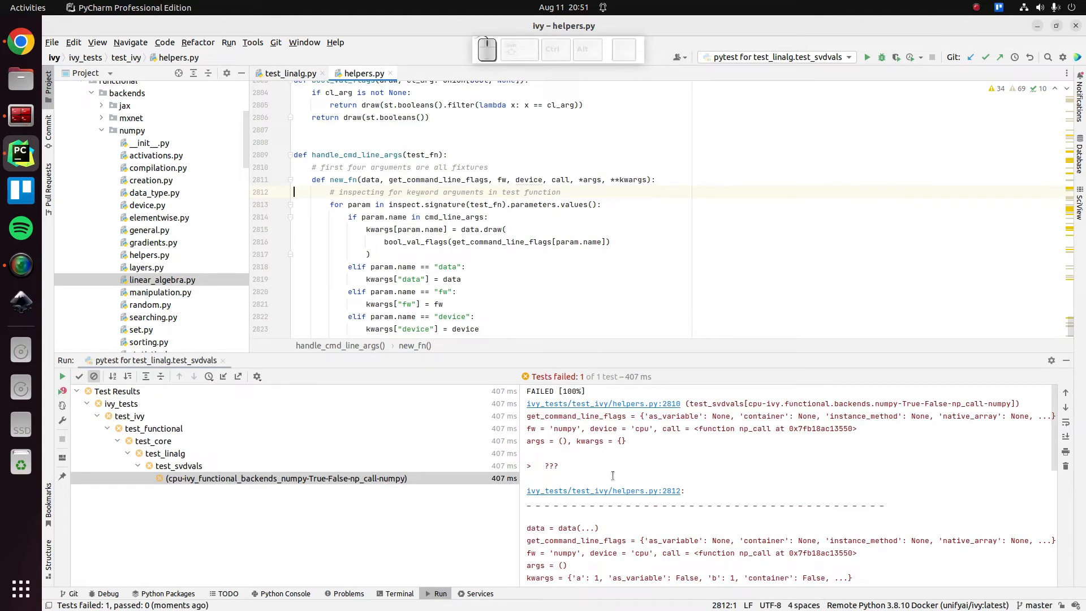
- Inspect the kwargs in return test_fn(*args, **kwargs), then return to test_linalg.py
scroll("down", 3)
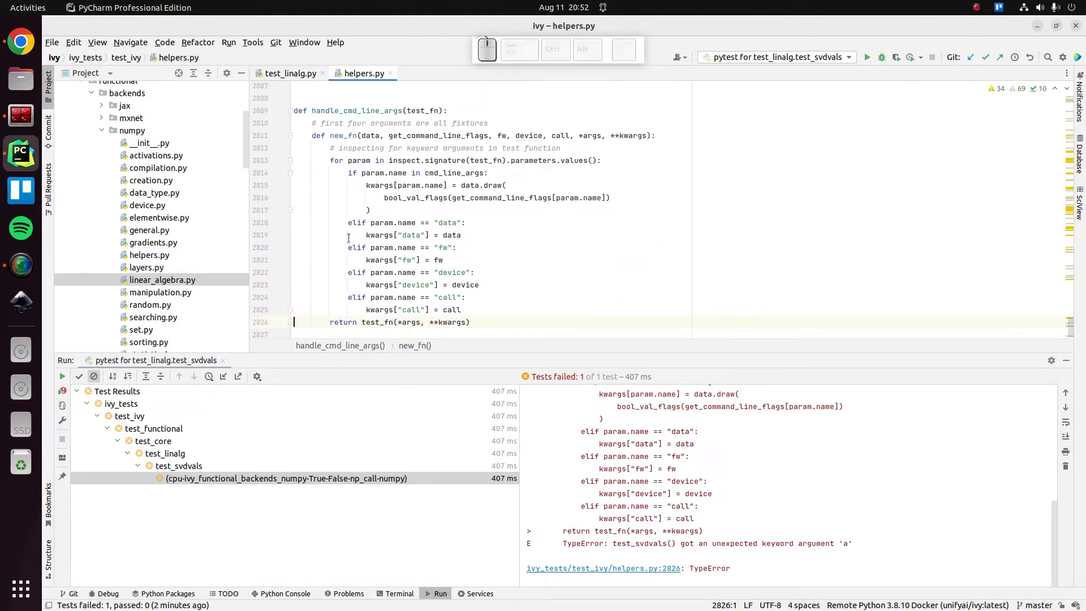
double_click(451, 322)
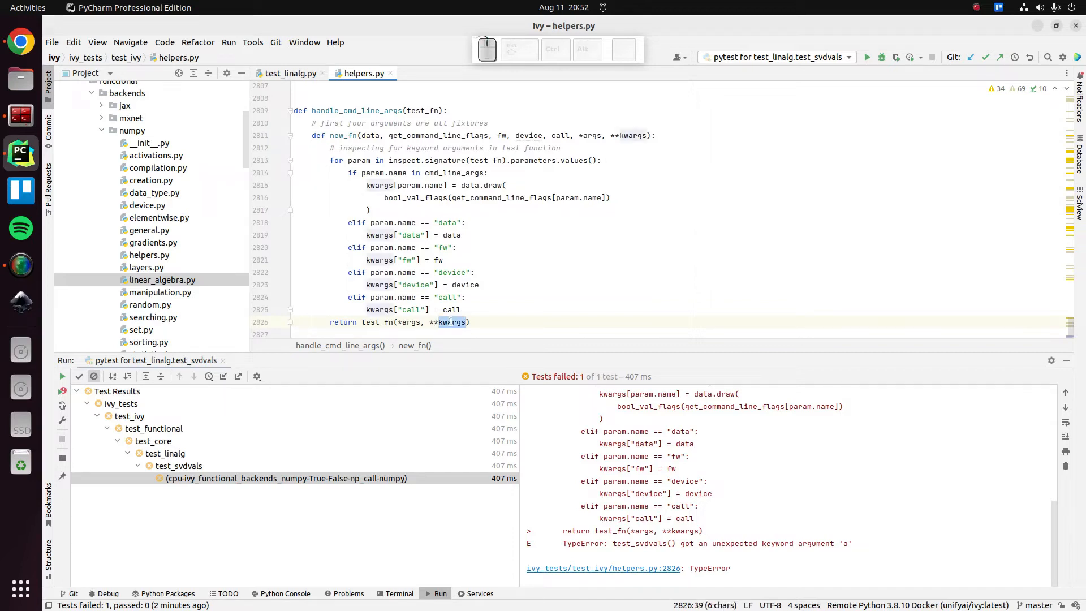
left_click(285, 477)
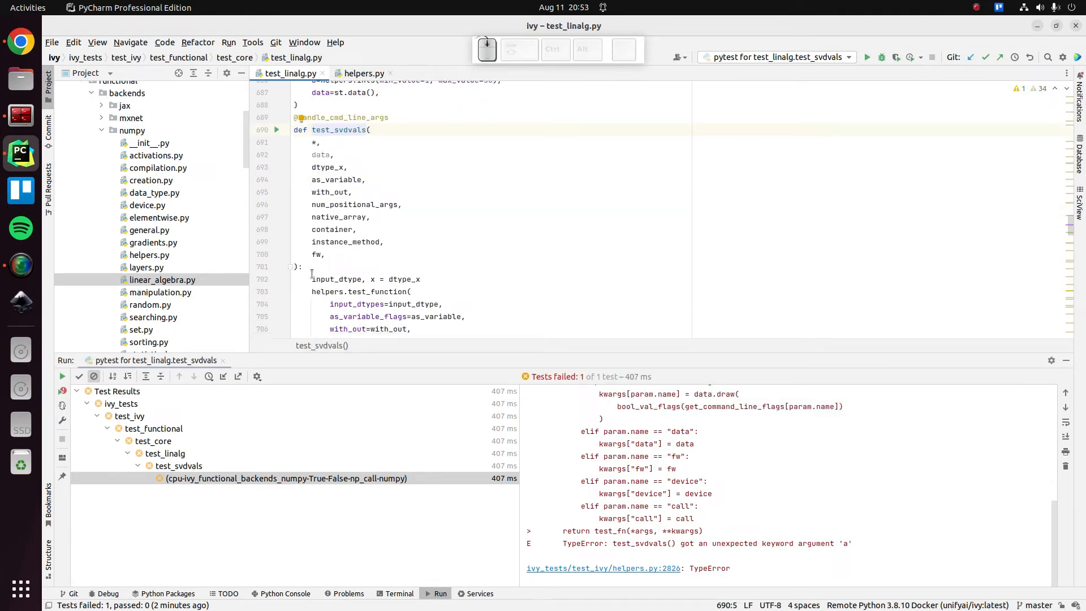
scroll("down", 3)
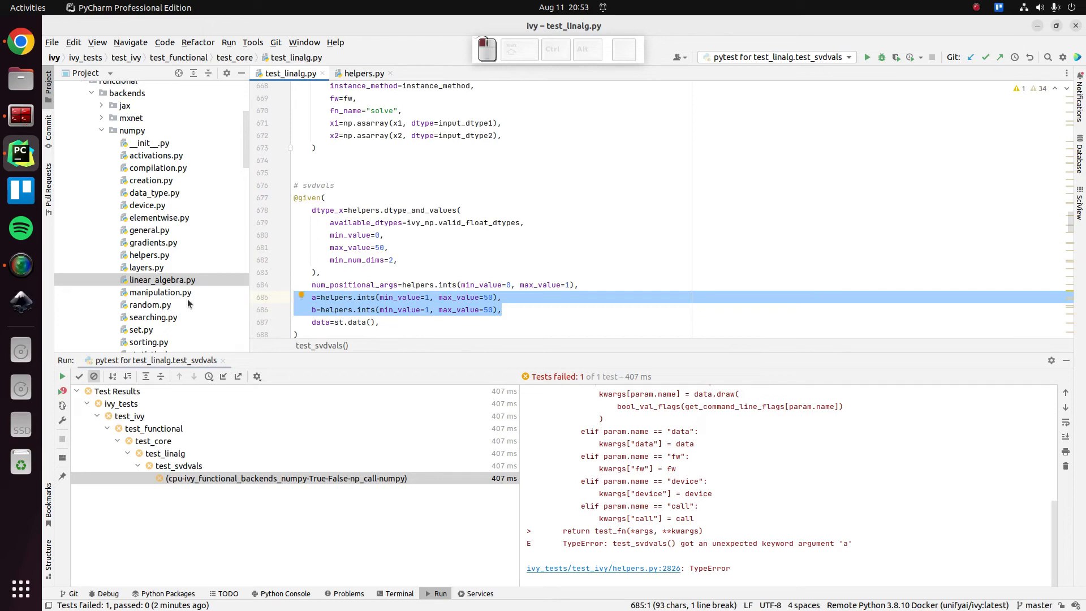
left_click(295, 298)
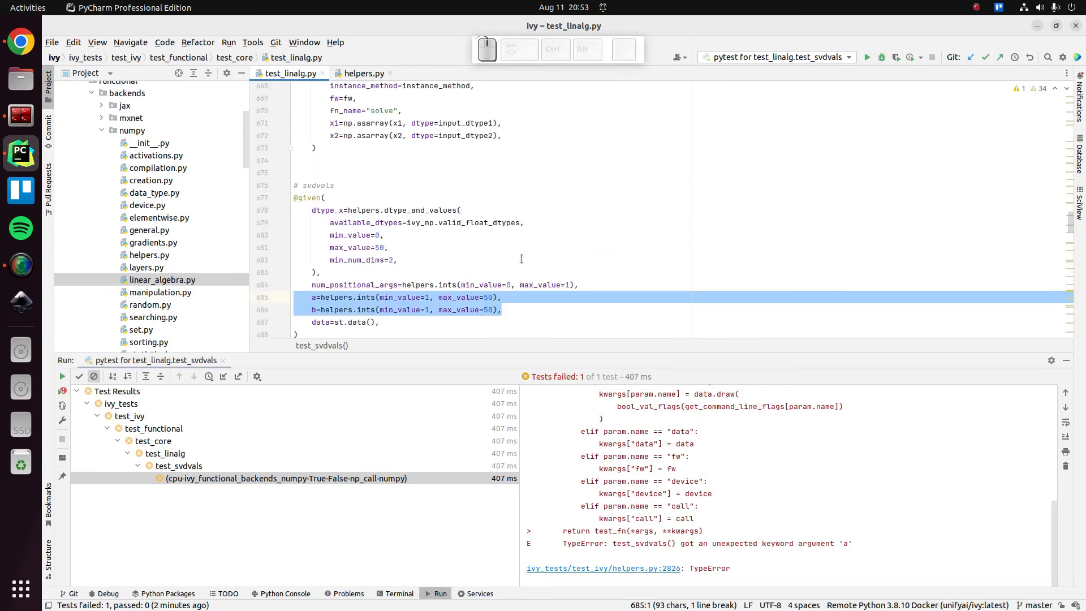
scroll("down", 3)
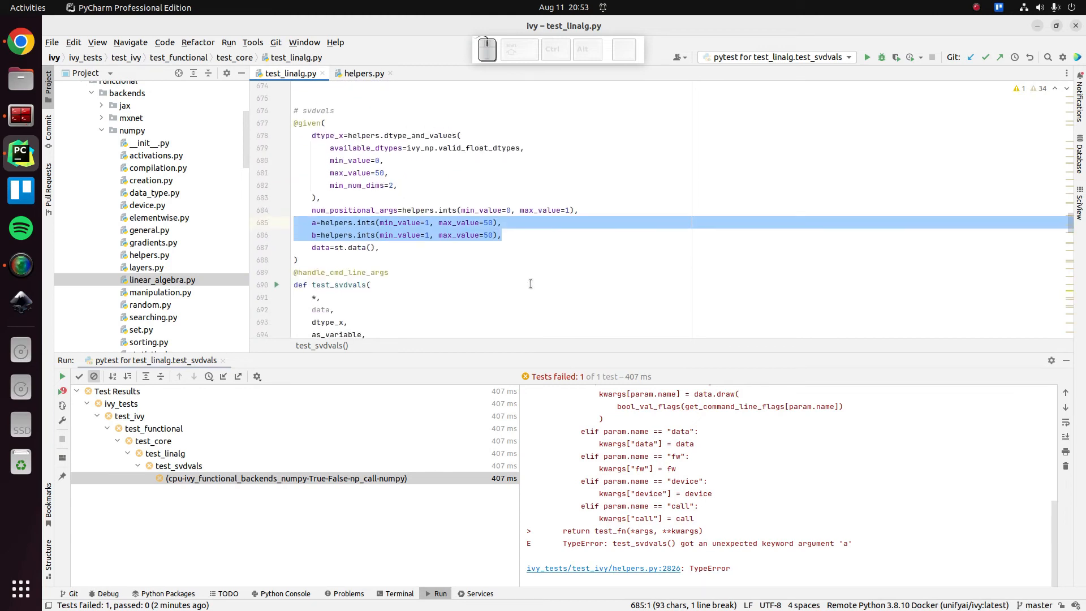
- Delete the a and b strategy lines, rerun test_svdvals and see it pass
key("Delete")
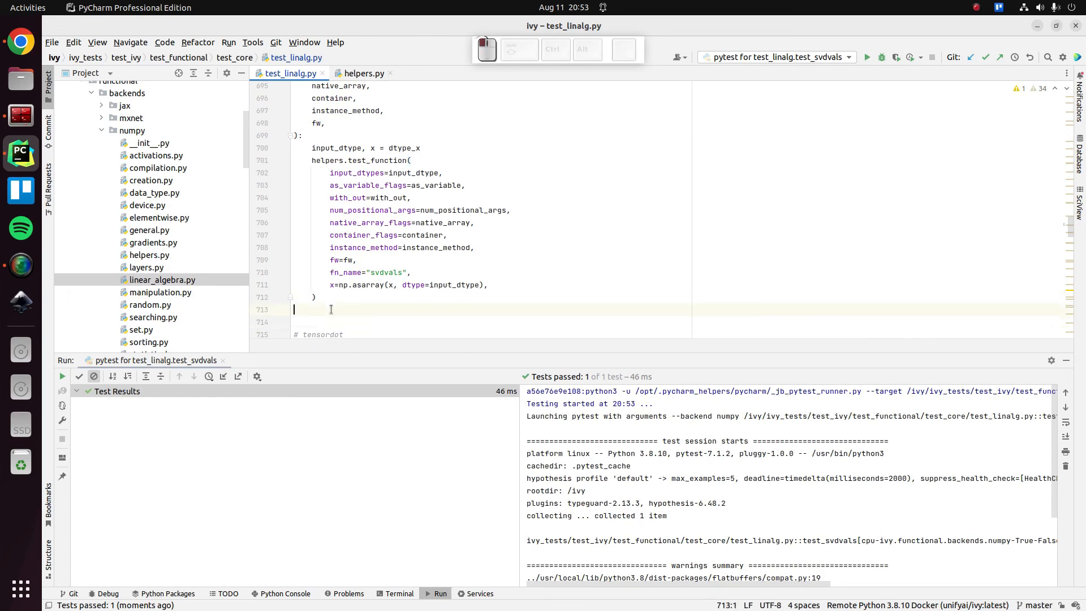
scroll("down", 3)
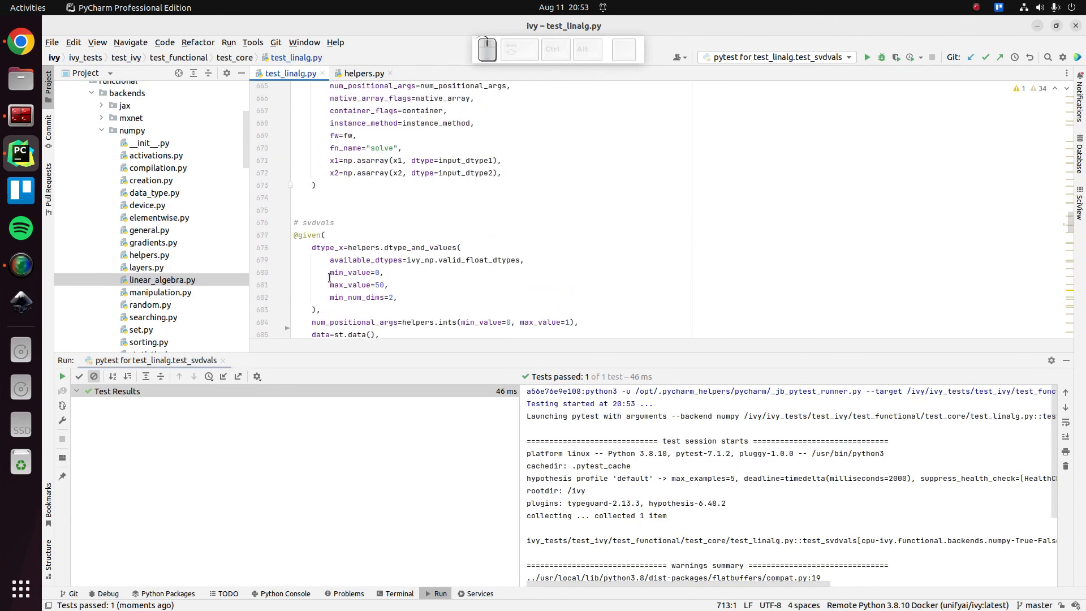
scroll("down", 3)
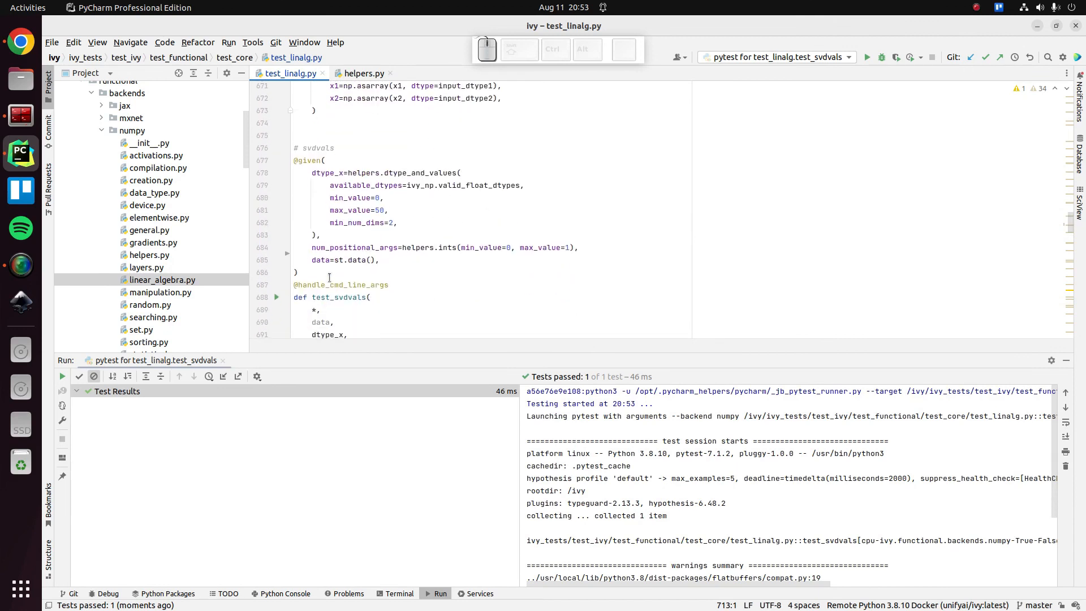